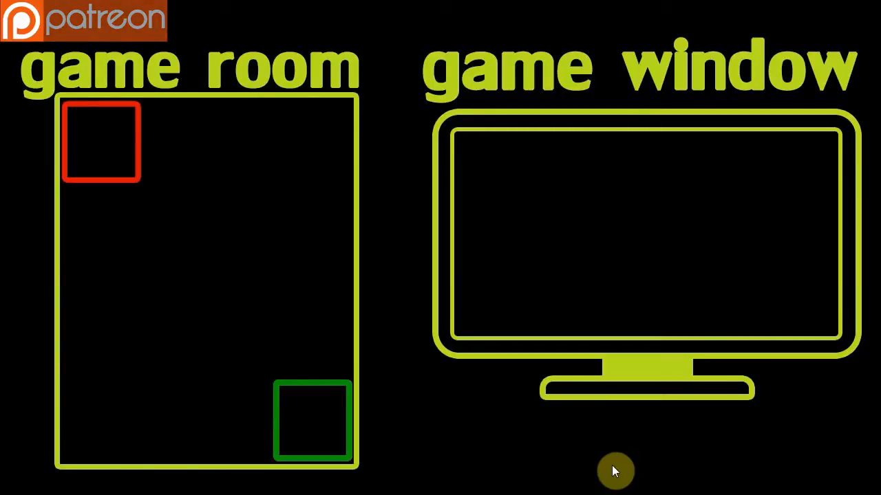
pyautogui.moveTo(75, 142)
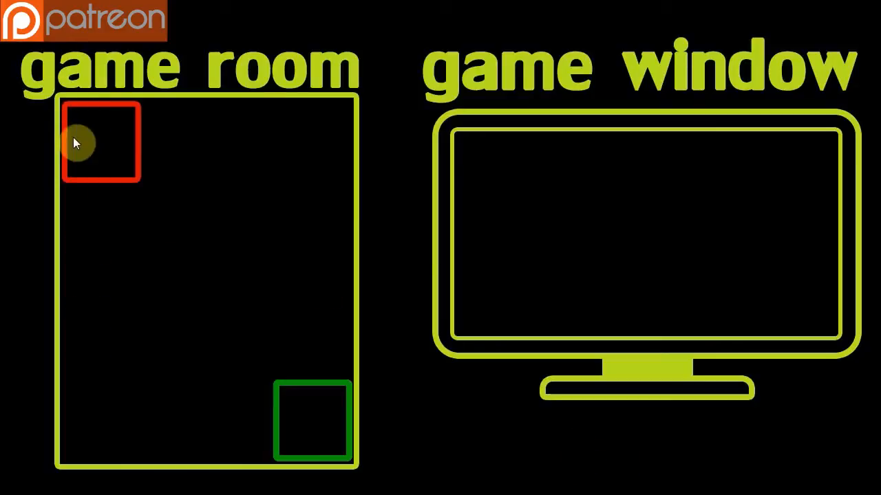
pyautogui.moveTo(344, 448)
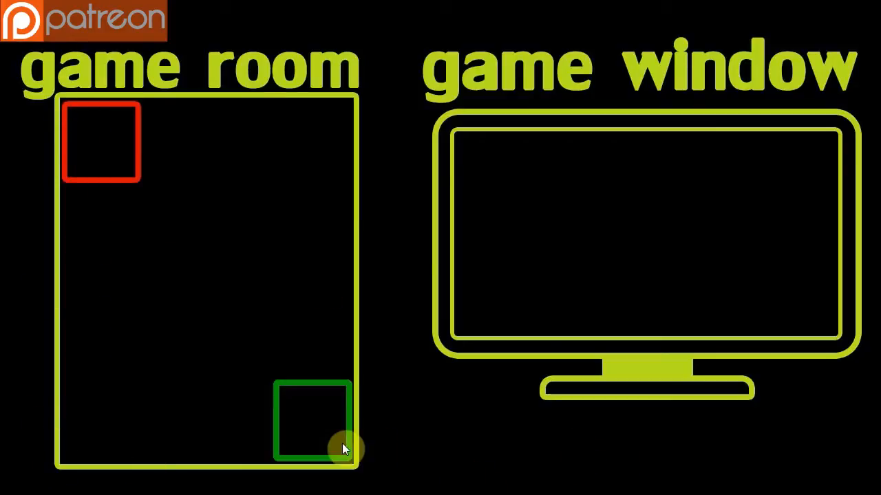
pyautogui.moveTo(52, 179)
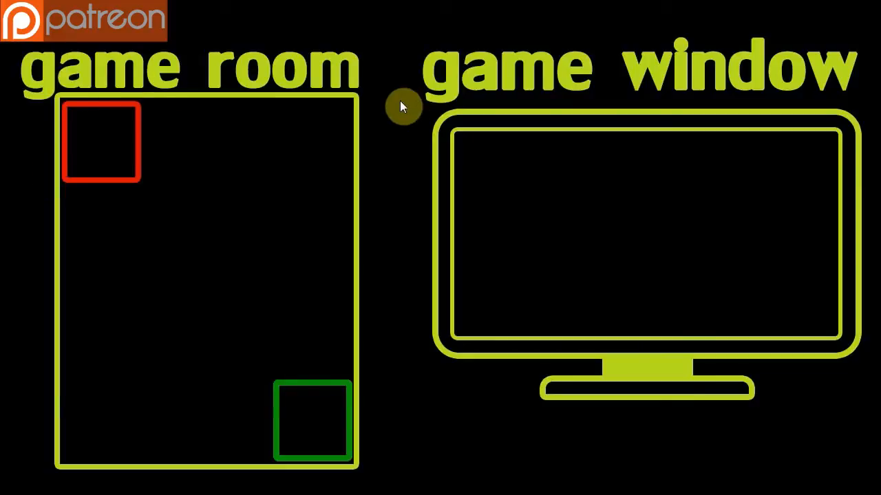
pyautogui.moveTo(155, 114)
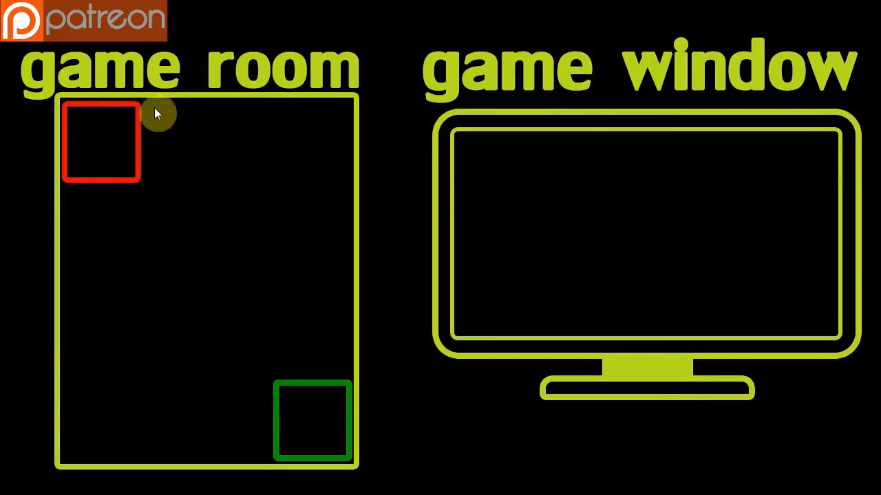
pyautogui.moveTo(237, 397)
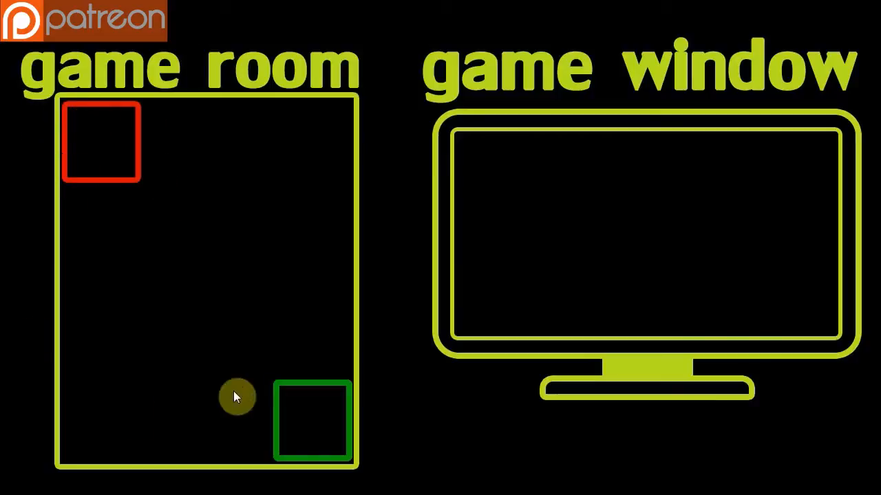
pyautogui.moveTo(471, 189)
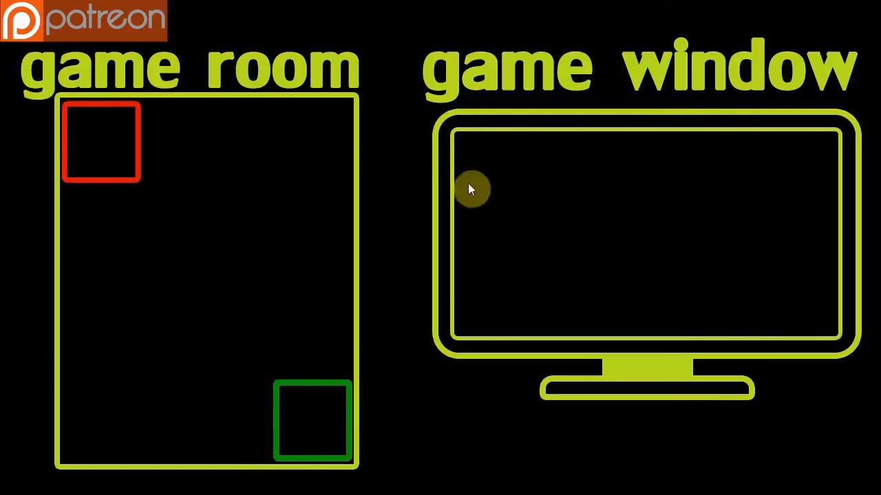
pyautogui.moveTo(472, 296)
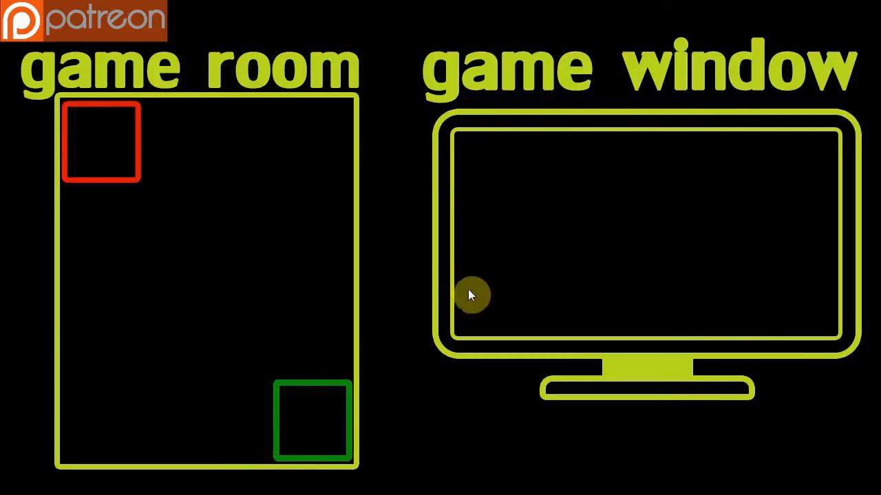
pyautogui.moveTo(112, 199)
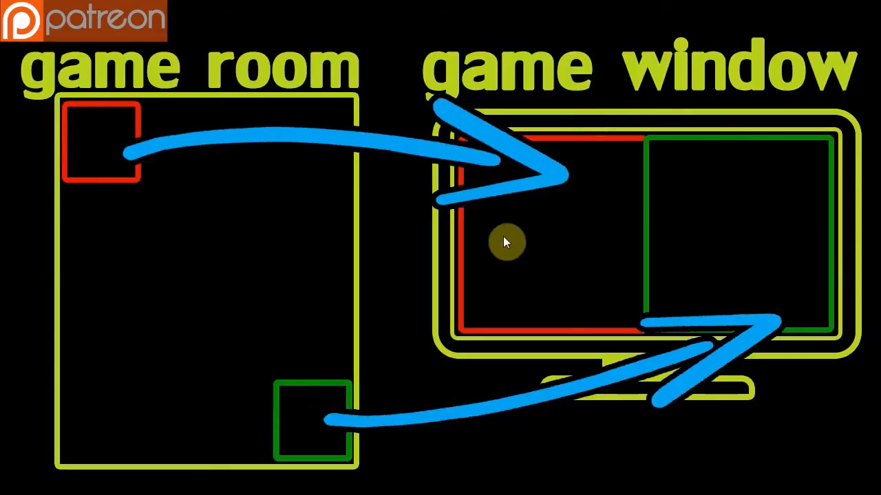
pyautogui.moveTo(647, 317)
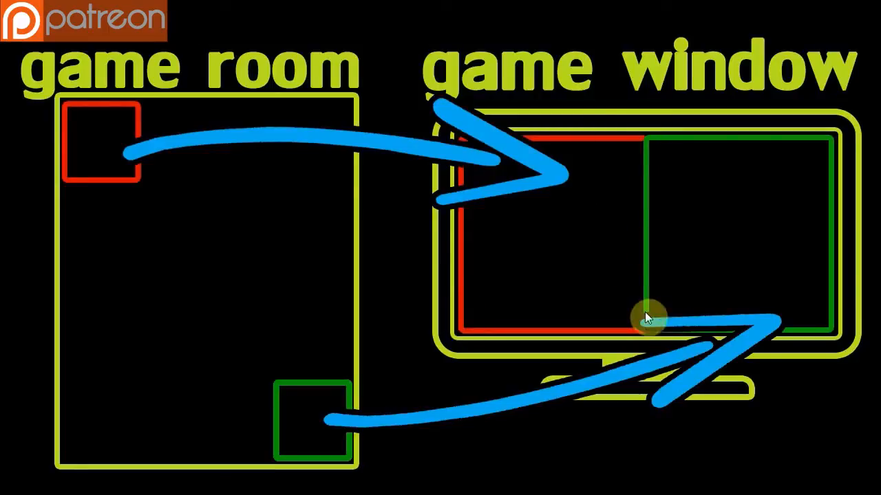
pyautogui.moveTo(423, 313)
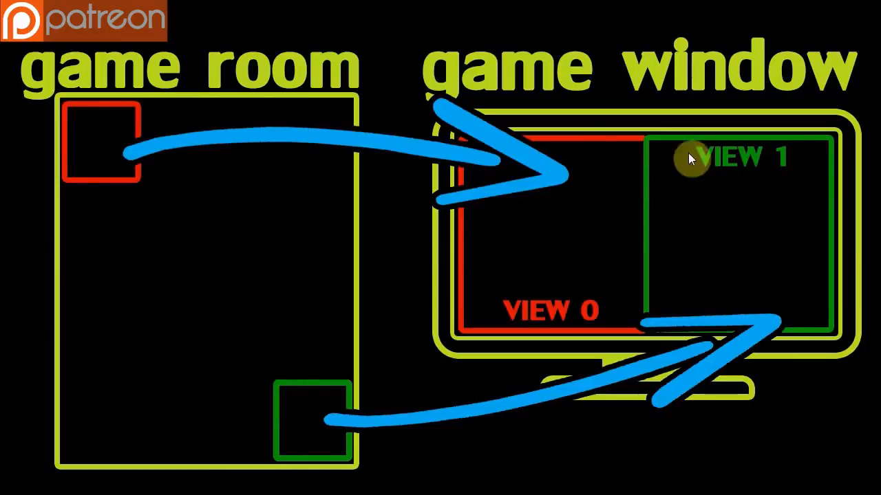
pyautogui.moveTo(664, 203)
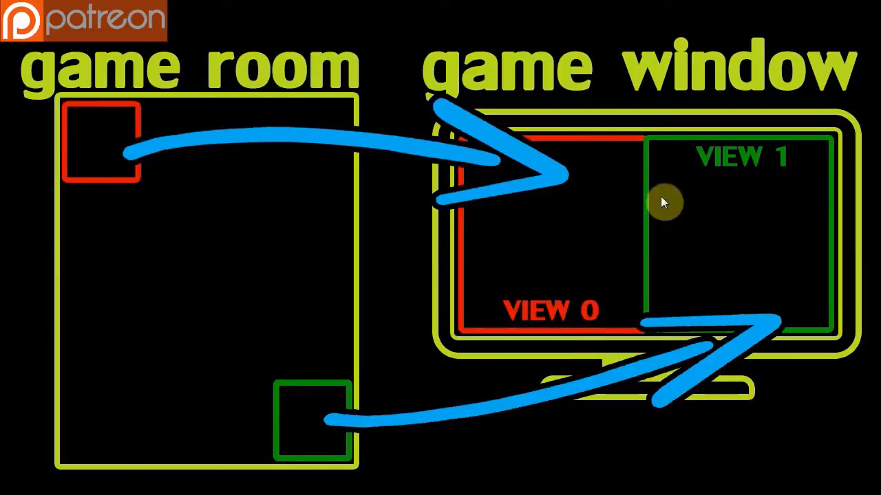
pyautogui.moveTo(826, 330)
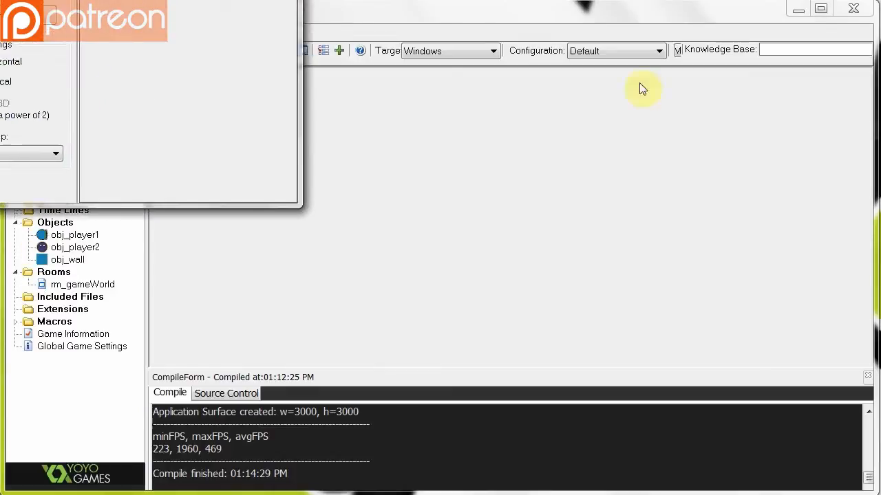
pyautogui.doubleClick(74, 99)
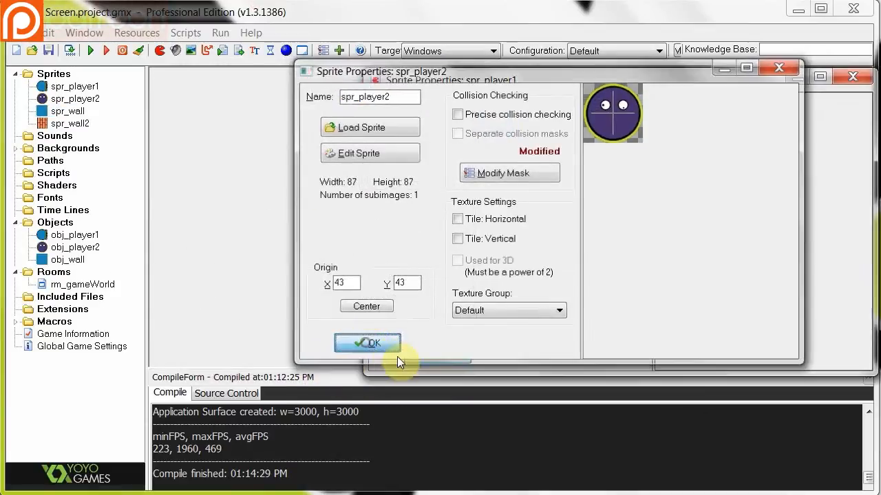
pyautogui.click(367, 343)
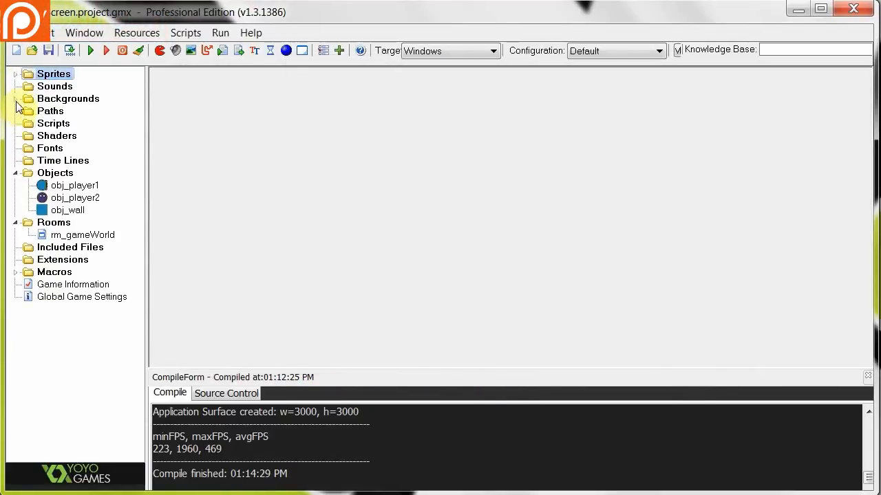
pyautogui.doubleClick(68, 111)
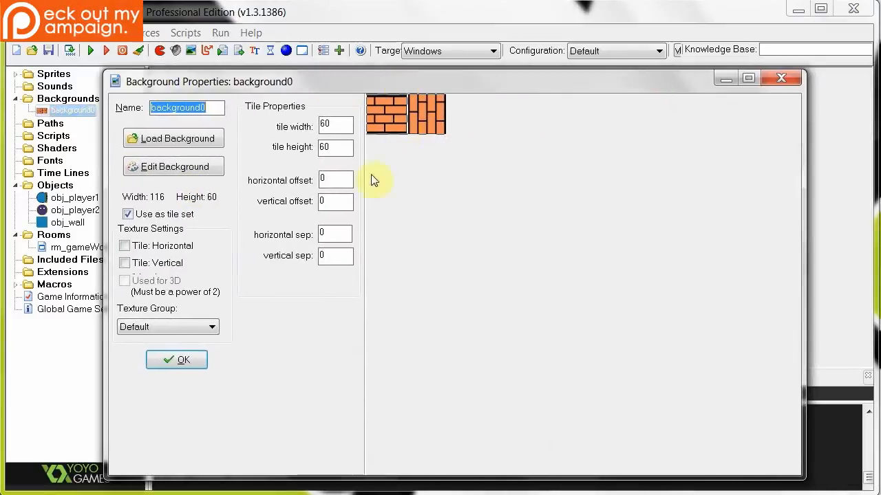
pyautogui.click(176, 360)
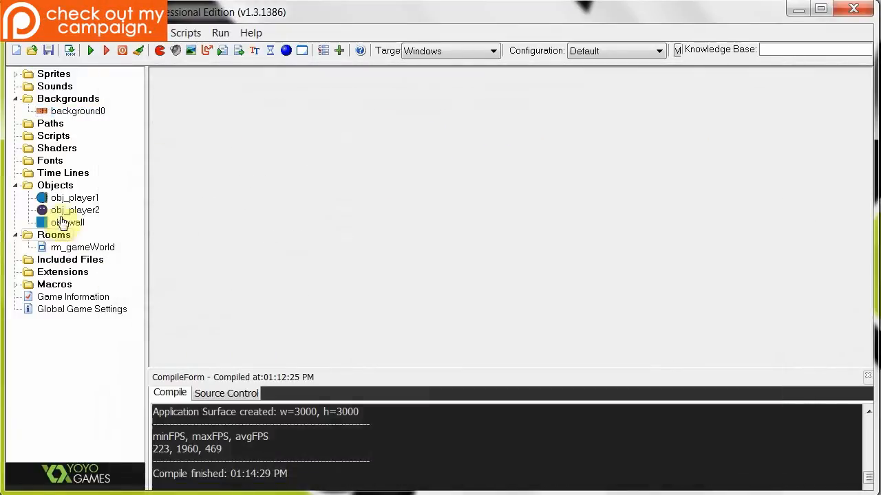
pyautogui.doubleClick(75, 198)
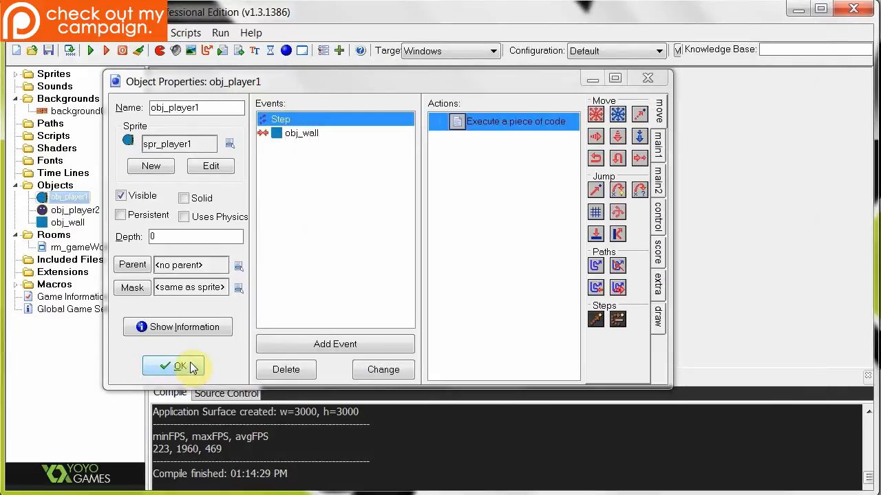
pyautogui.click(180, 365)
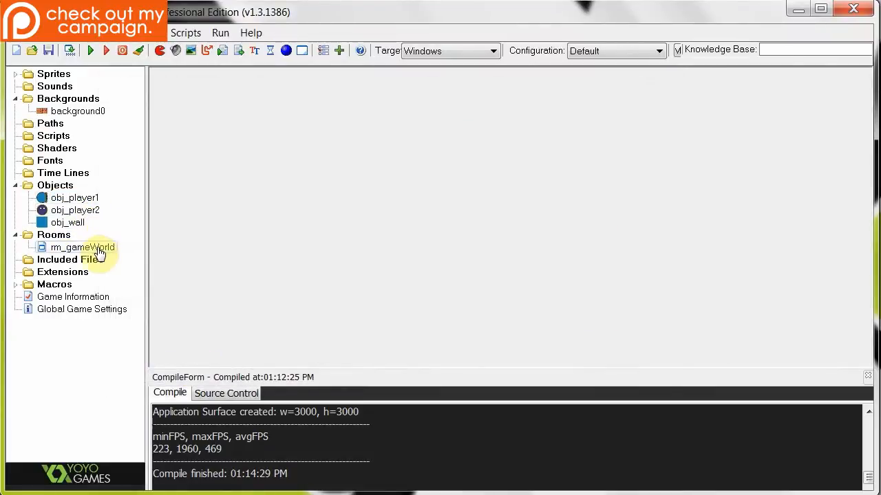
# Open rm_gameWorld from the Rooms folder and display its views settings.
pyautogui.doubleClick(83, 247)
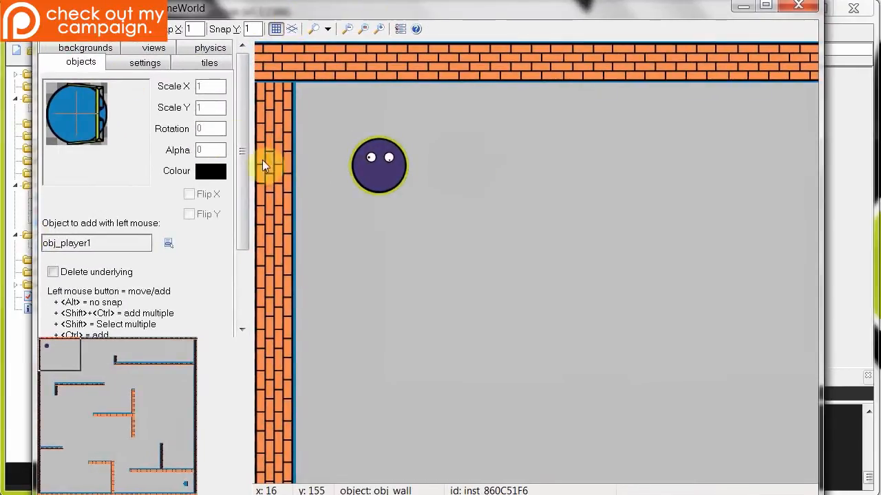
pyautogui.click(155, 62)
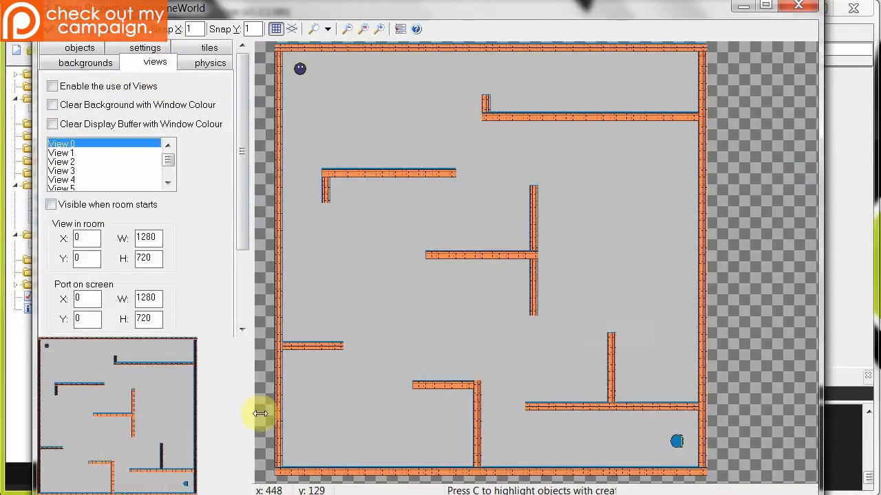
pyautogui.moveTo(531, 339)
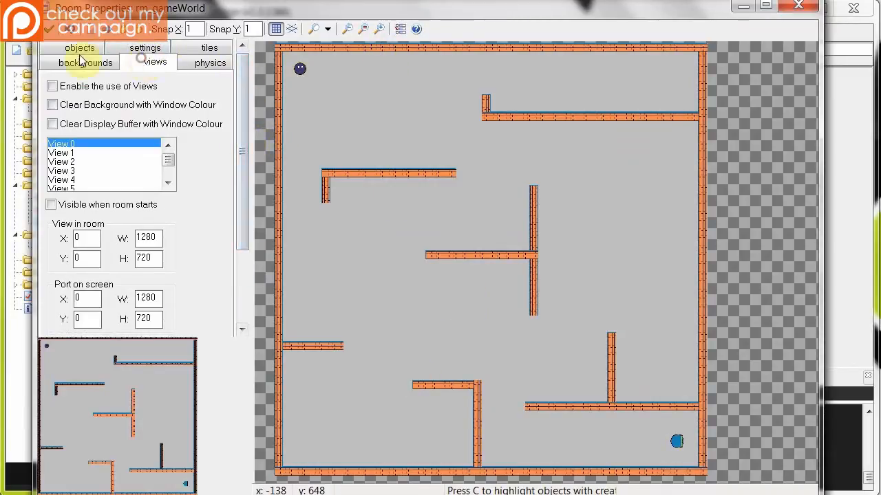
# Tick 'Enable the use of Views' and 'Visible when room starts' for View 0.
pyautogui.click(52, 85)
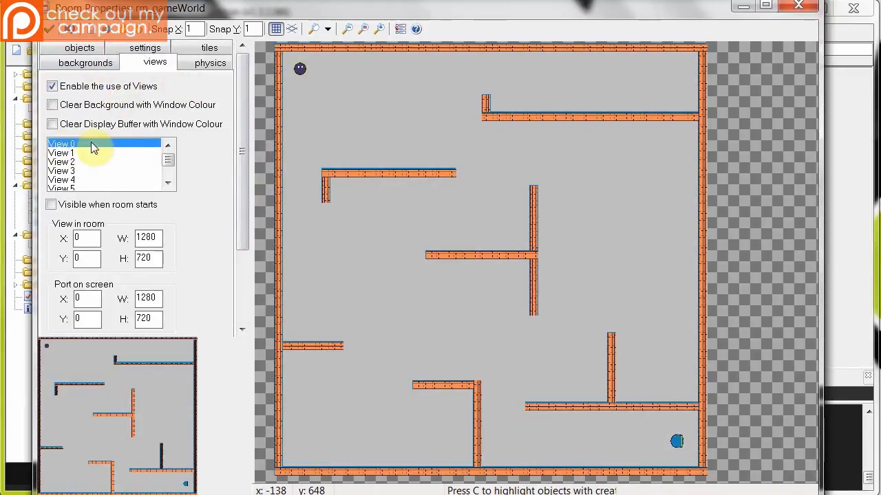
pyautogui.moveTo(76, 146)
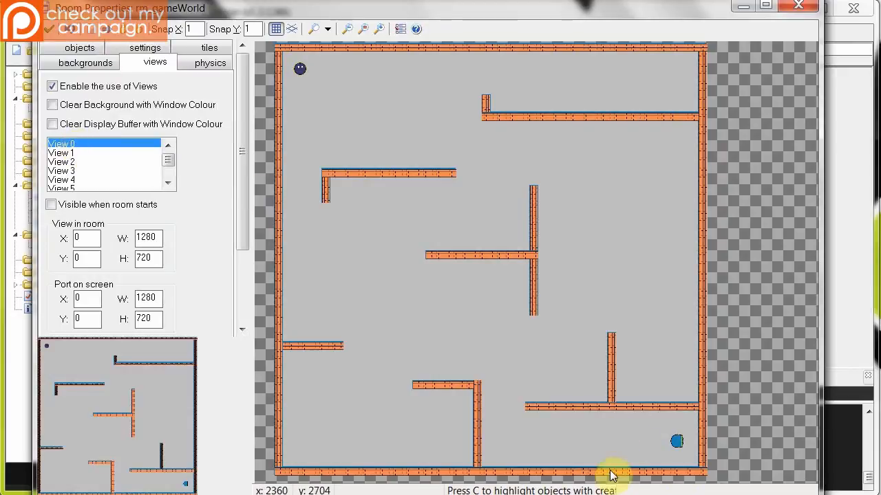
pyautogui.moveTo(93, 218)
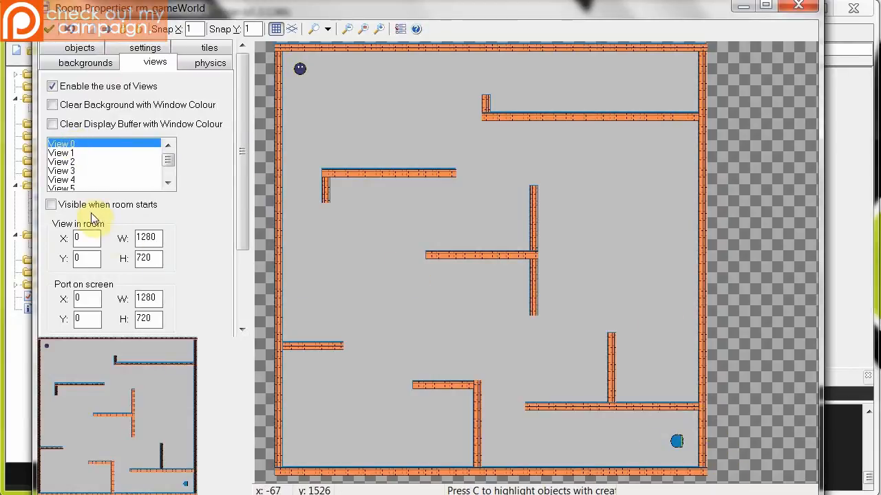
pyautogui.click(51, 204)
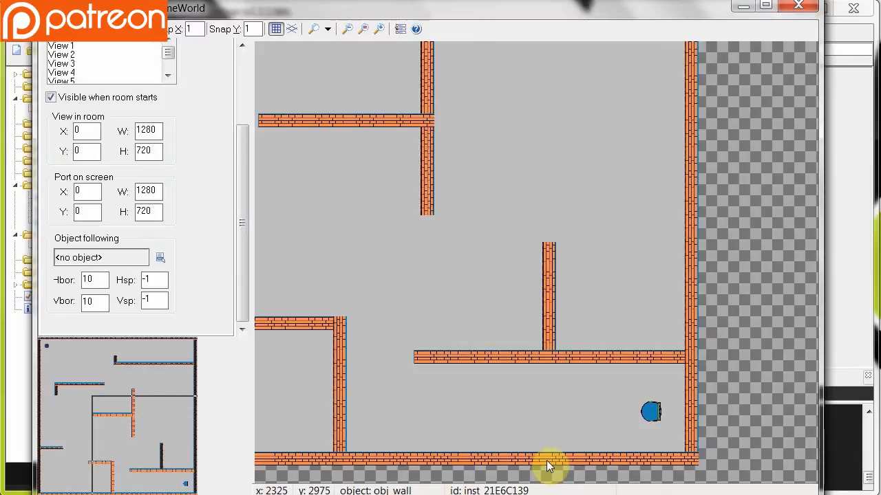
pyautogui.moveTo(581, 311)
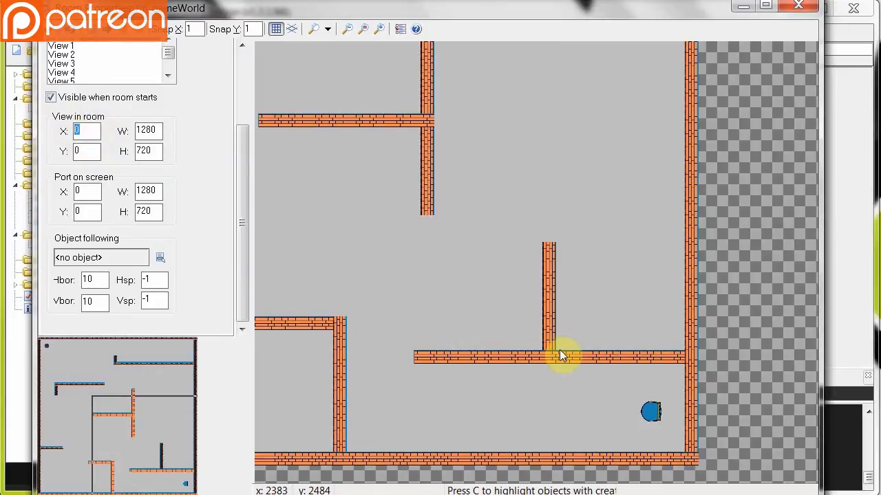
# Set View 0's room area width to 640, keeping the height at 720.
pyautogui.write('23')
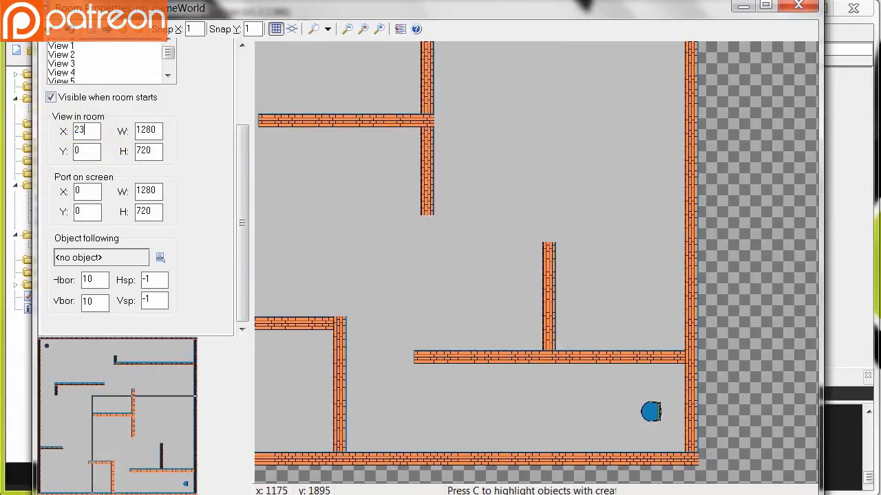
pyautogui.write('2360')
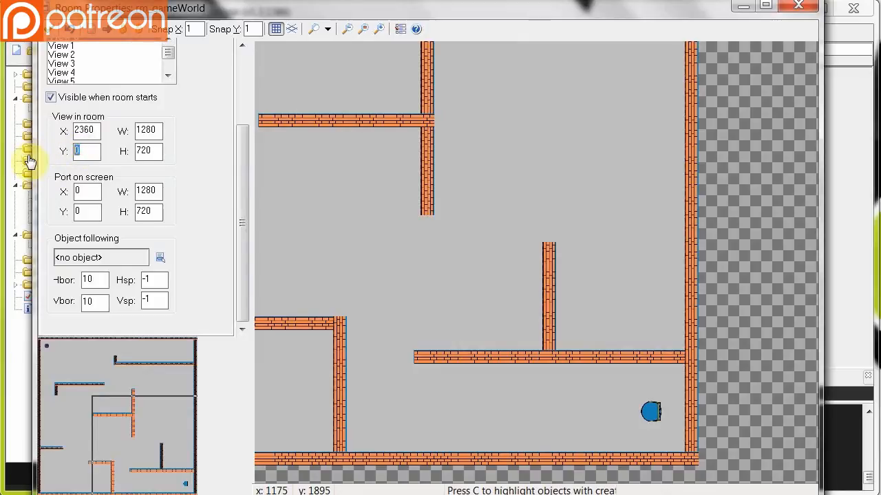
pyautogui.write('2280')
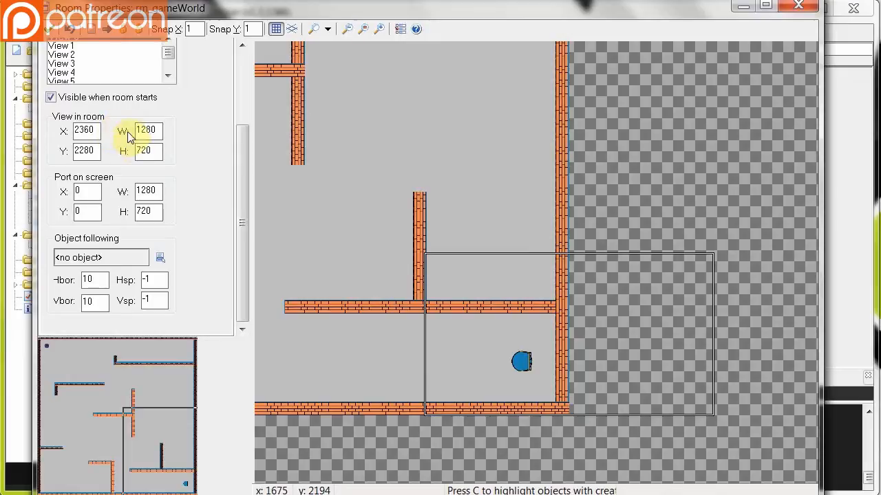
pyautogui.click(148, 130)
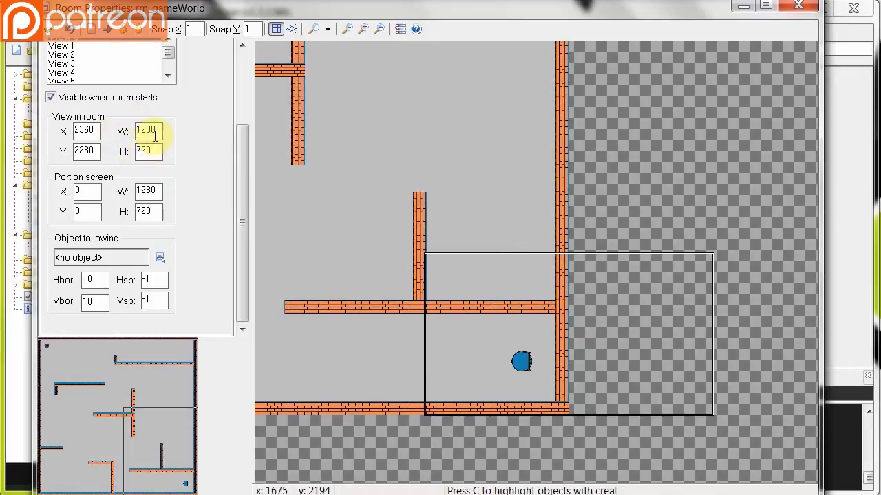
pyautogui.moveTo(147, 131)
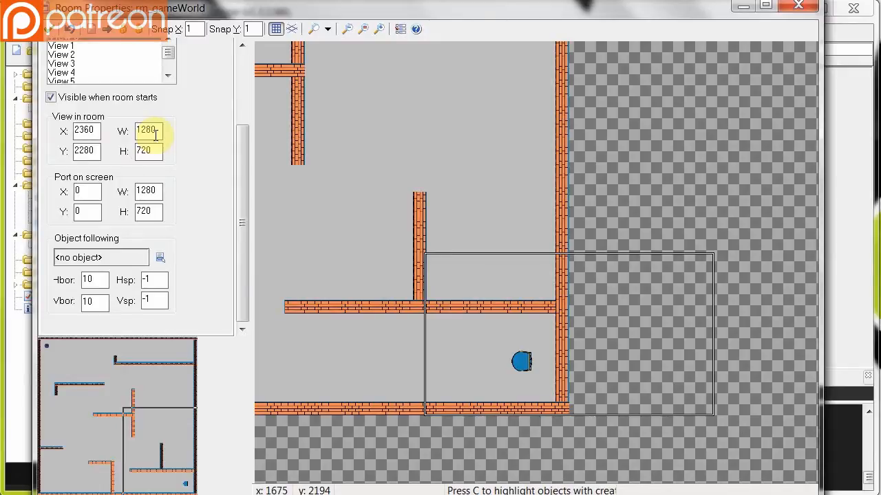
pyautogui.tripleClick(146, 131)
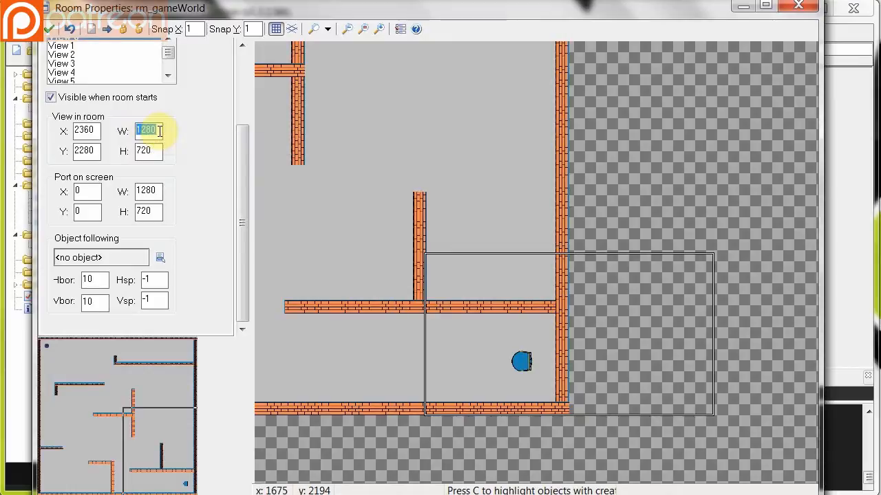
pyautogui.write('640')
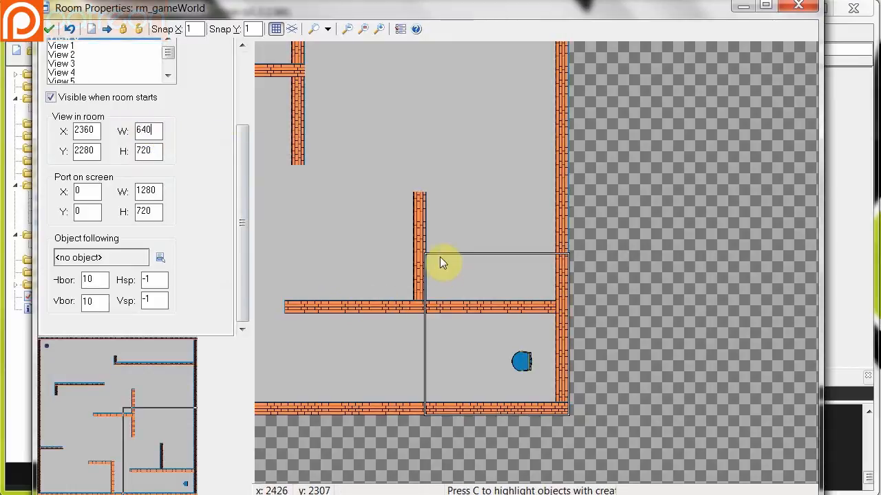
pyautogui.moveTo(575, 377)
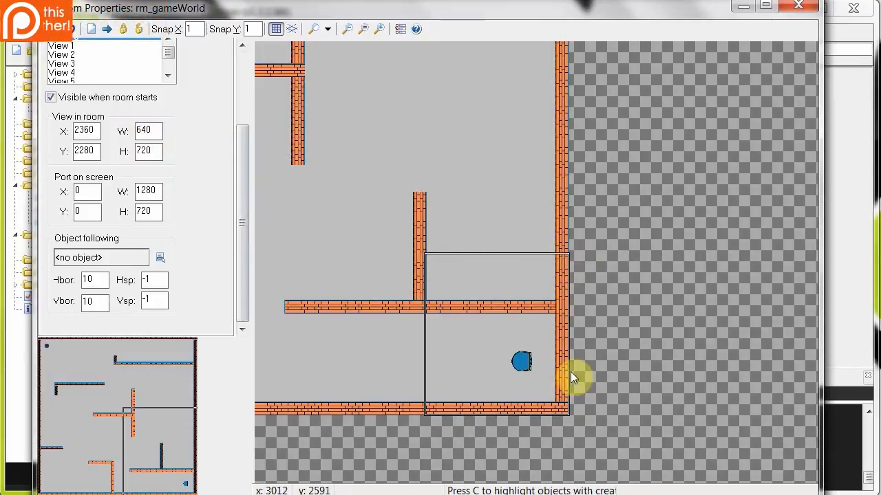
pyautogui.moveTo(473, 353)
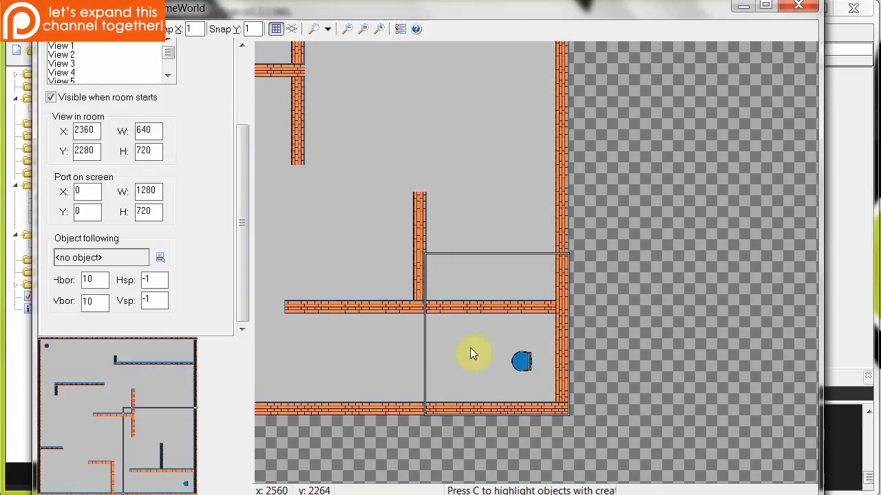
pyautogui.click(148, 150)
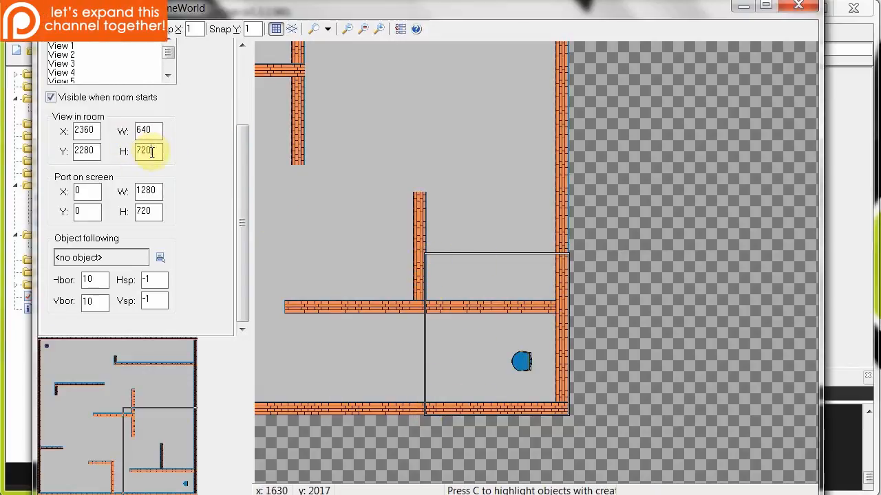
pyautogui.moveTo(148, 130)
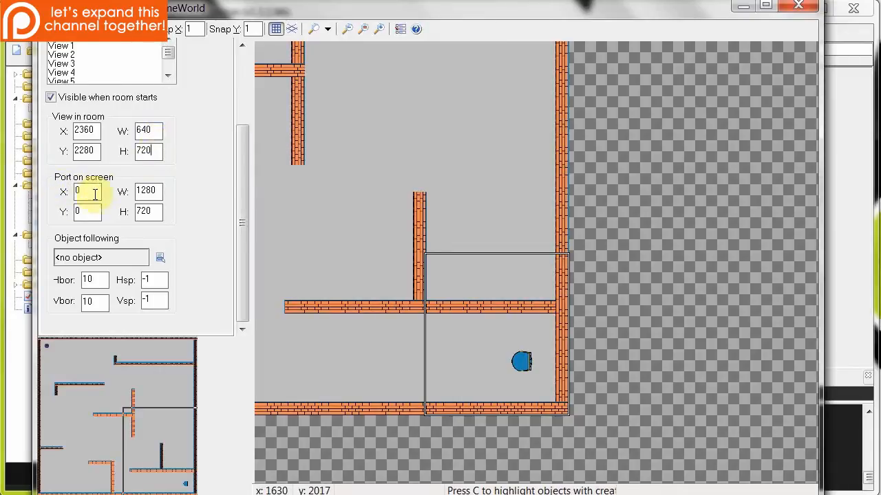
pyautogui.click(86, 191)
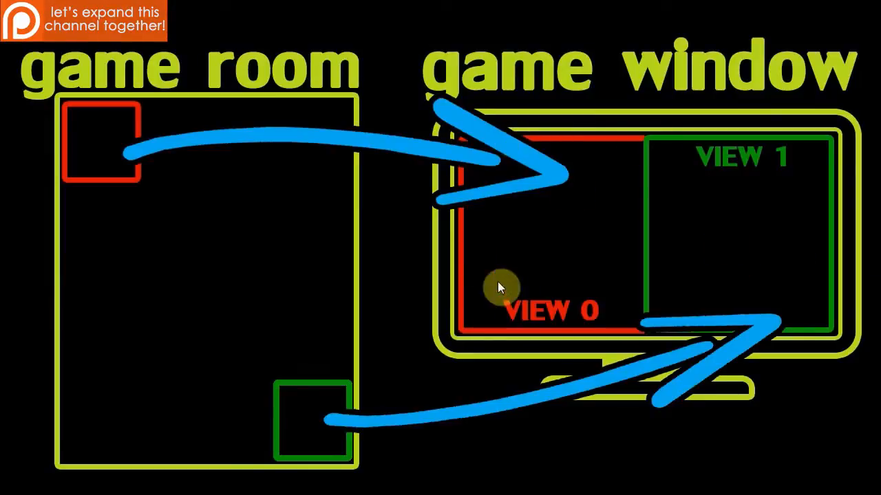
pyautogui.moveTo(612, 309)
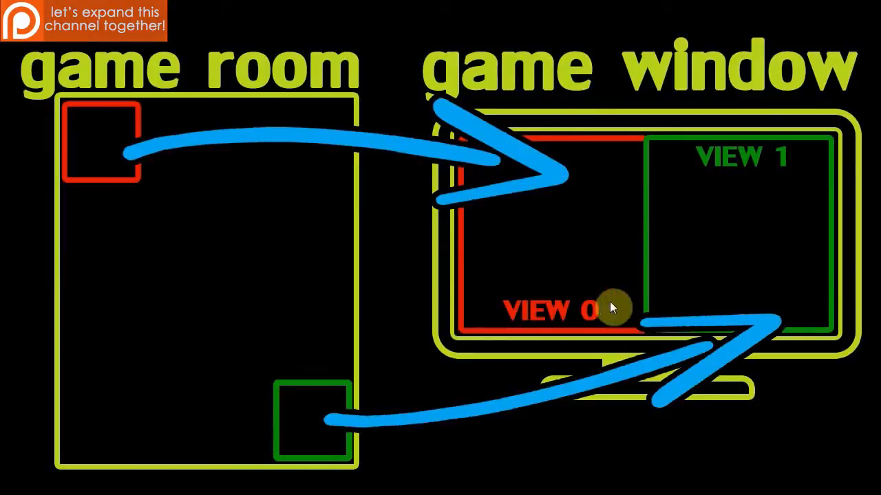
pyautogui.moveTo(461, 144)
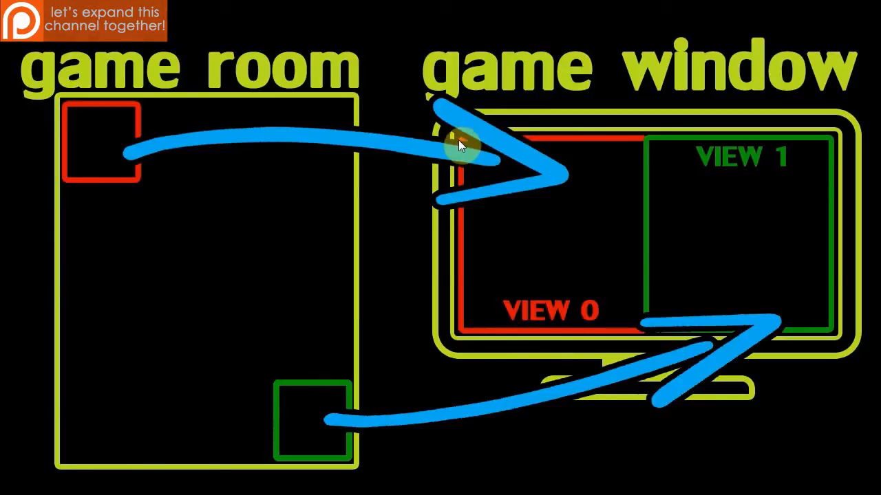
pyautogui.moveTo(684, 186)
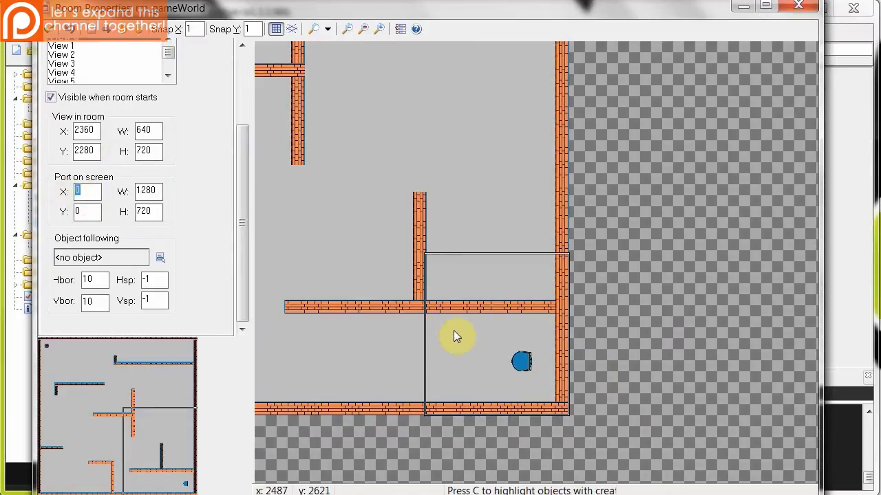
# Give View 0 a 640-wide screen port following obj_player1 with Hbor 300.
pyautogui.click(88, 192)
pyautogui.write('640')
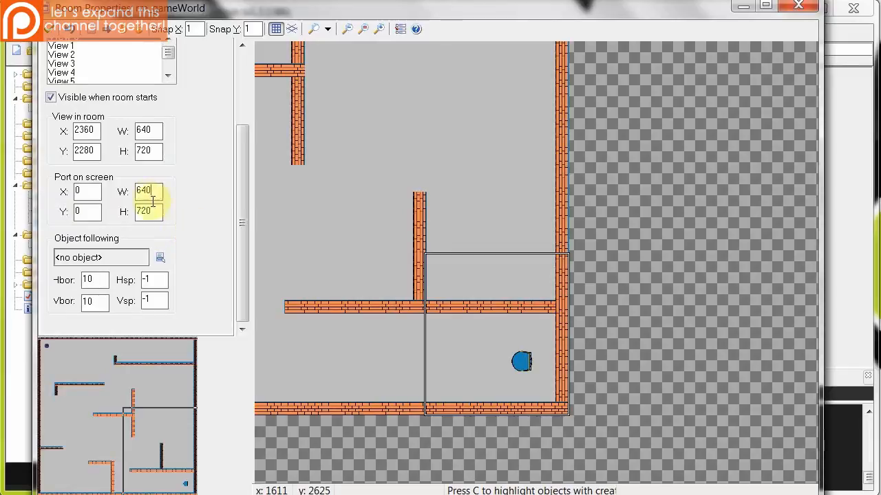
pyautogui.moveTo(150, 191)
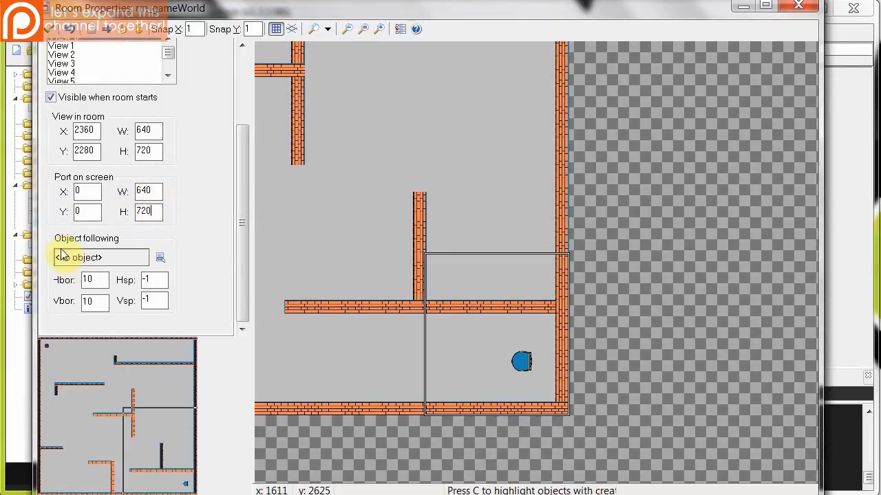
pyautogui.click(100, 257)
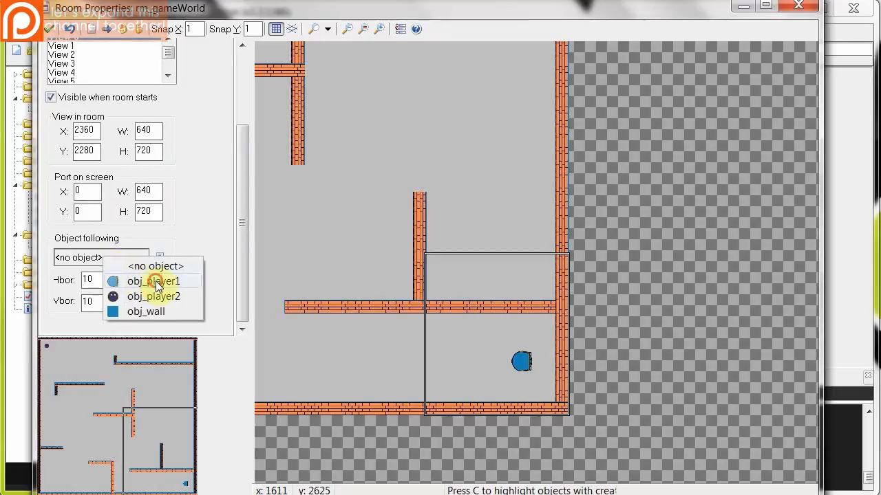
pyautogui.click(152, 281)
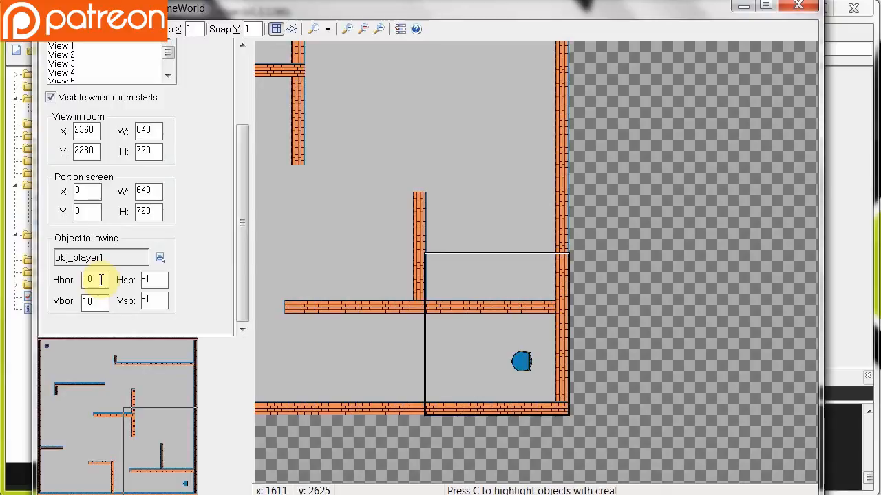
pyautogui.write('300')
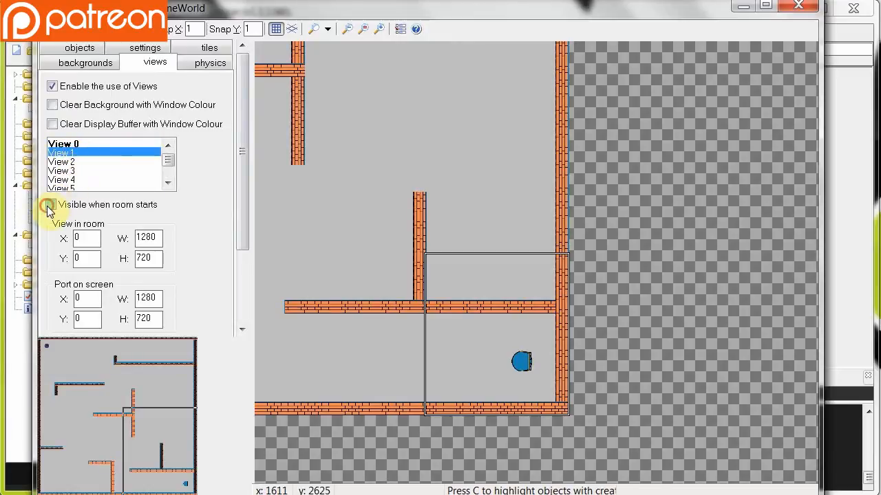
# Make View 1 visible at room start and set its room width to 640.
pyautogui.click(51, 204)
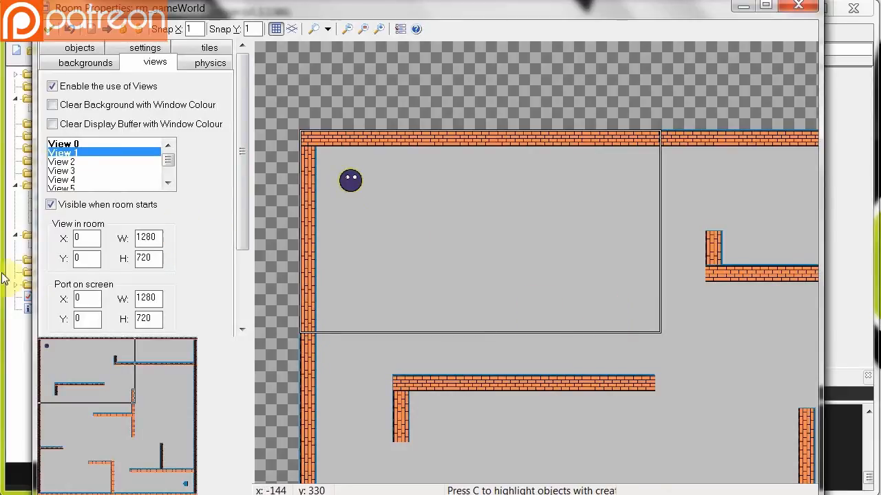
pyautogui.moveTo(301, 134)
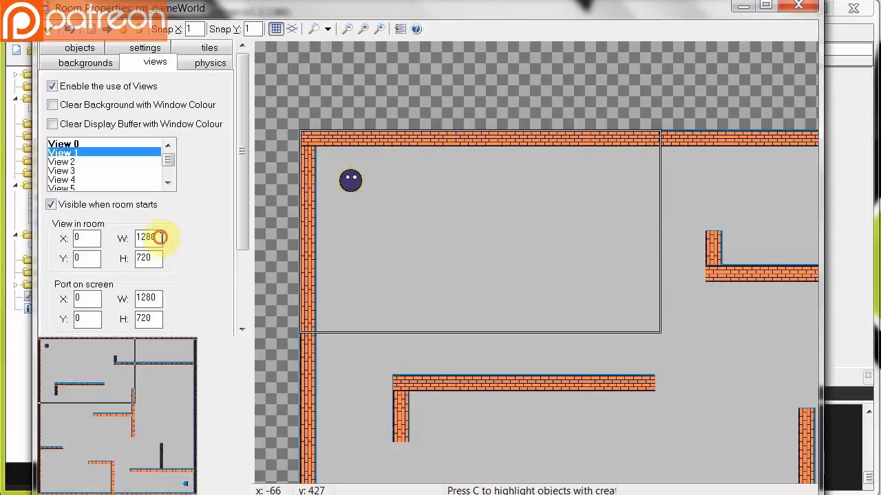
pyautogui.write('6')
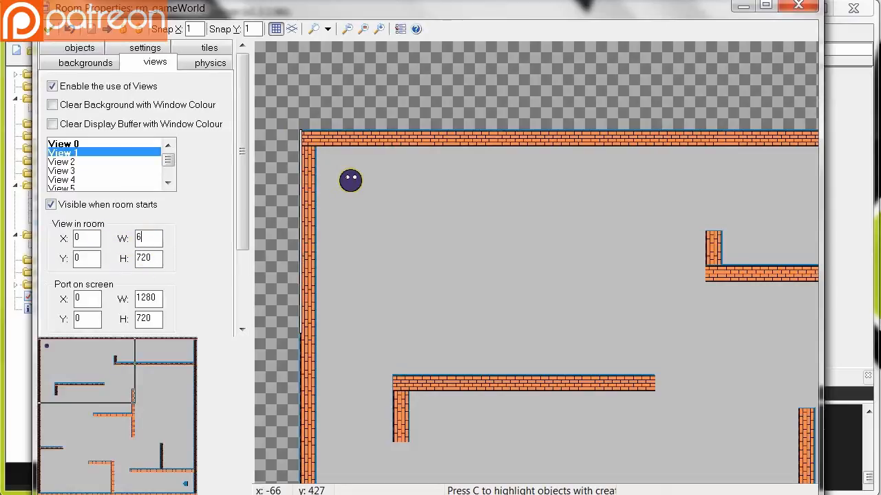
pyautogui.write('40')
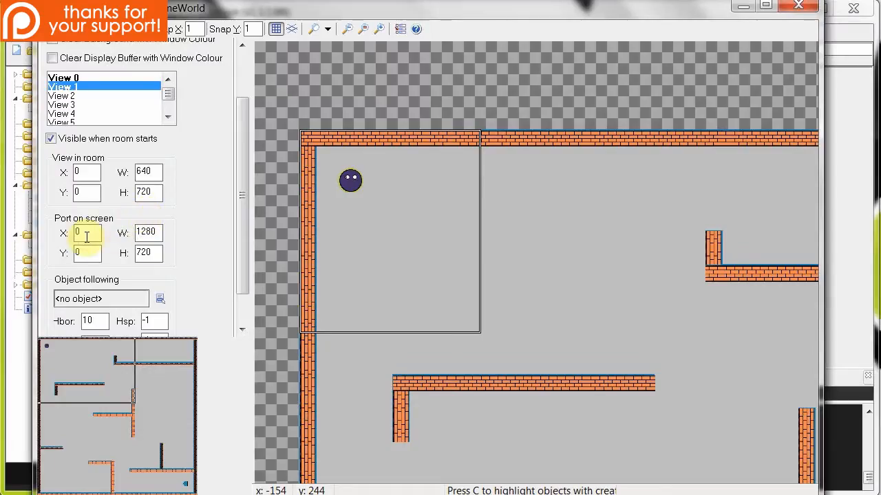
# Set View 1's port X and width to 640, following obj_player2 with 300 borders.
pyautogui.click(88, 232)
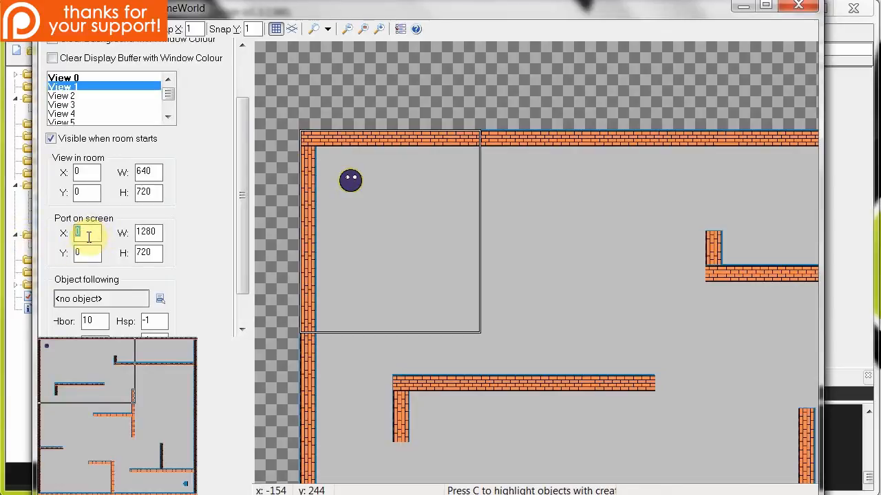
pyautogui.moveTo(77, 233)
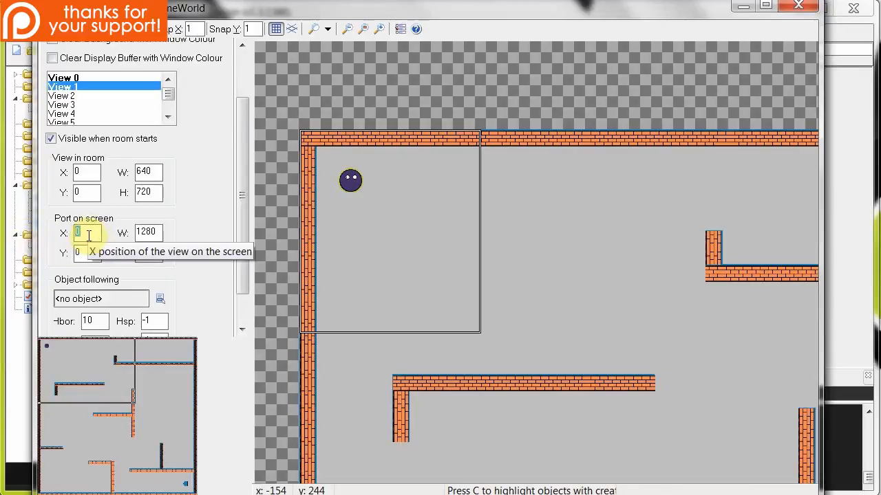
pyautogui.write('640')
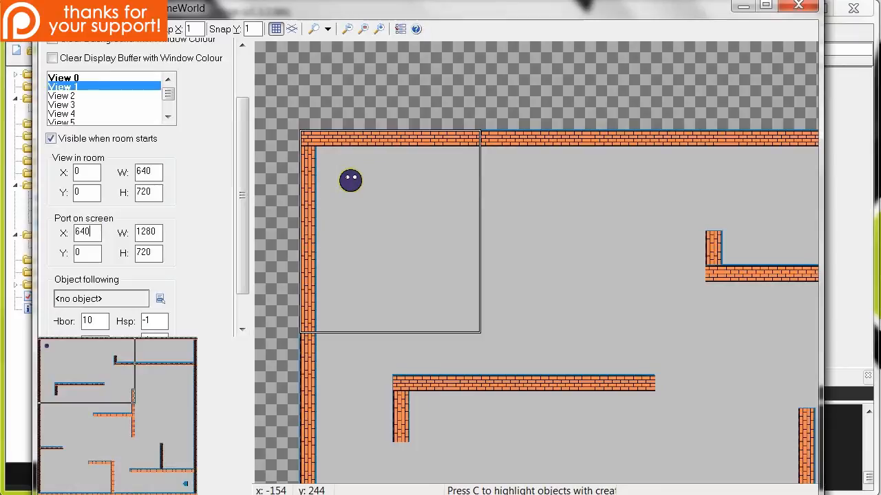
pyautogui.click(86, 254)
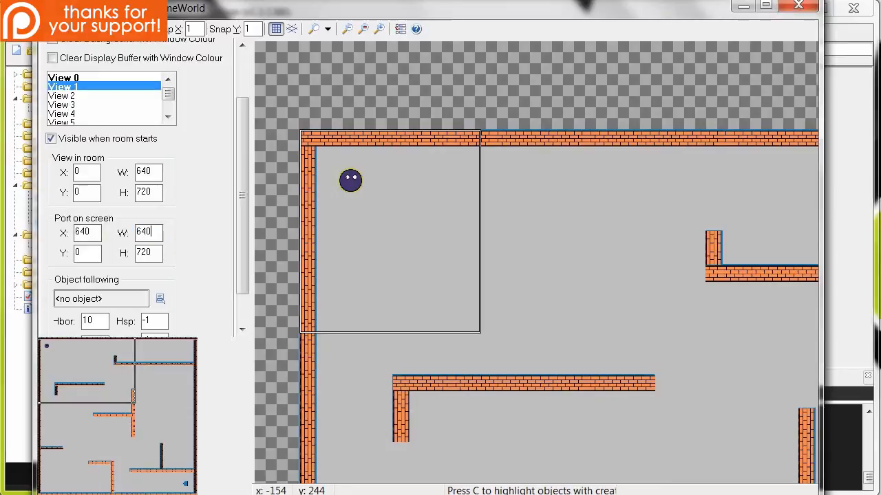
pyautogui.scroll(-3)
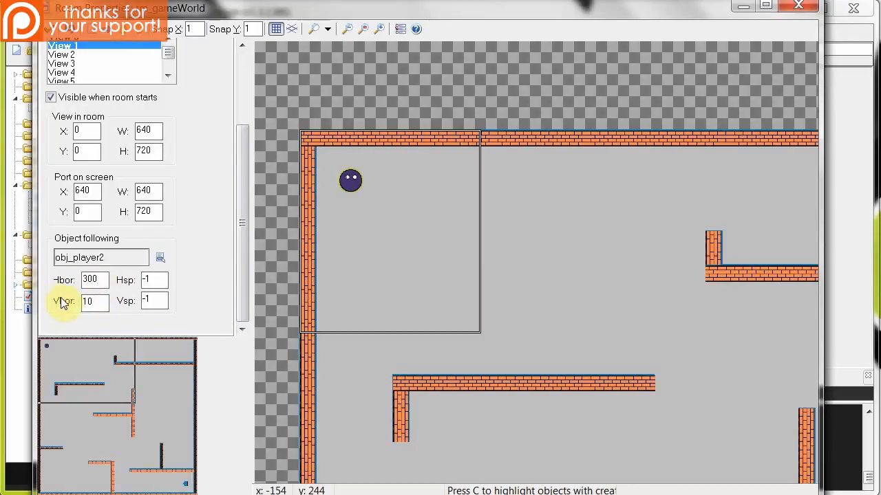
pyautogui.write('300')
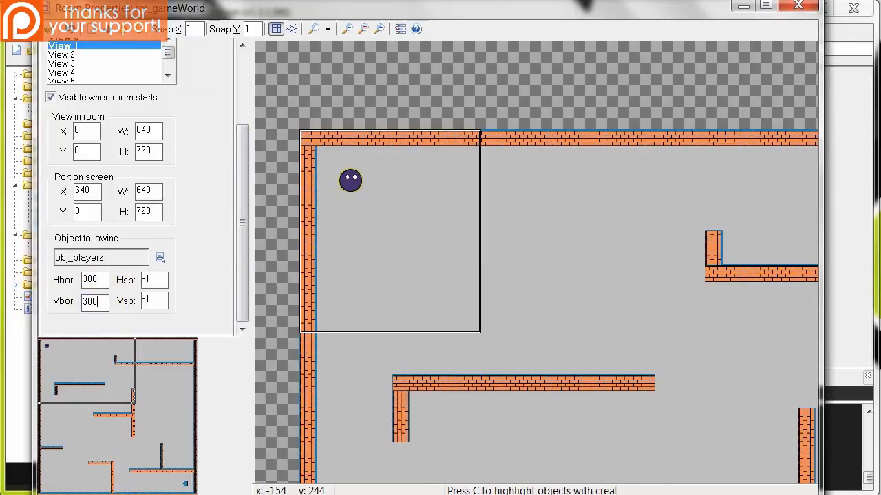
pyautogui.click(154, 301)
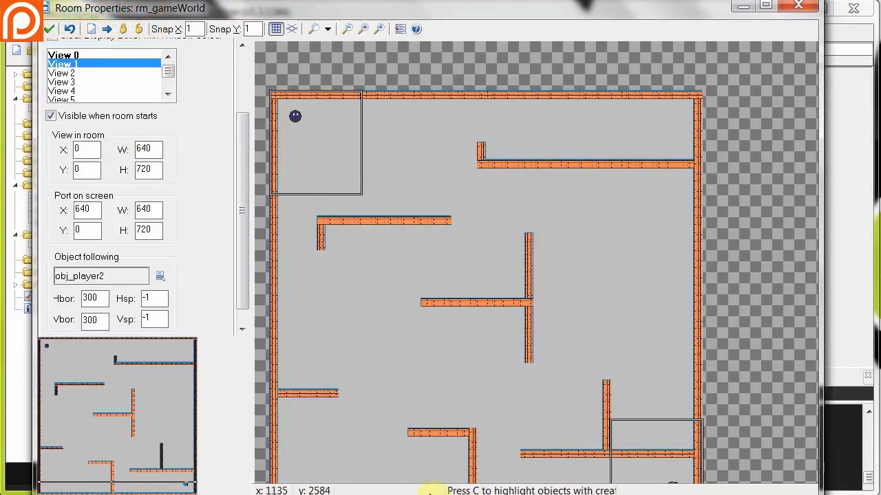
pyautogui.moveTo(416, 383)
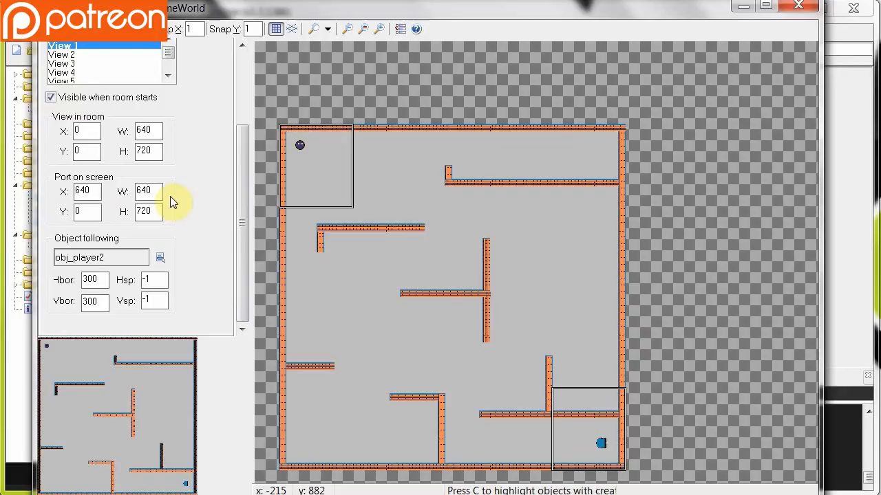
pyautogui.moveTo(310, 167)
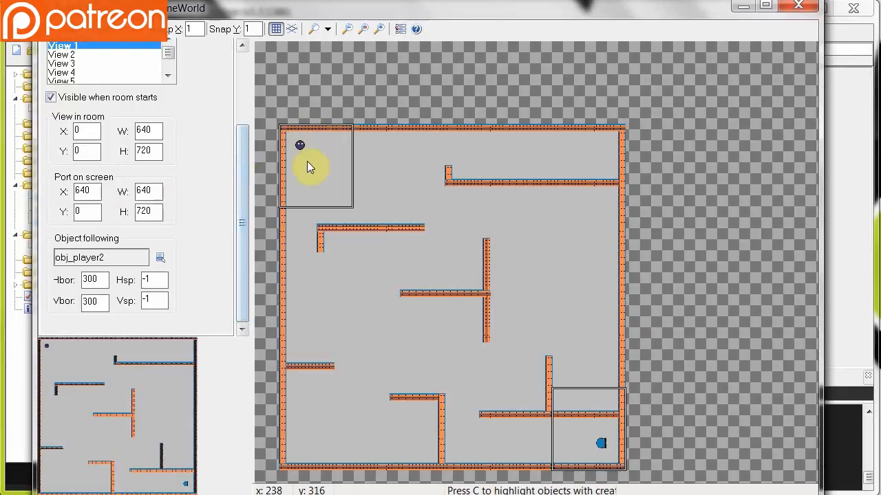
pyautogui.moveTo(348, 174)
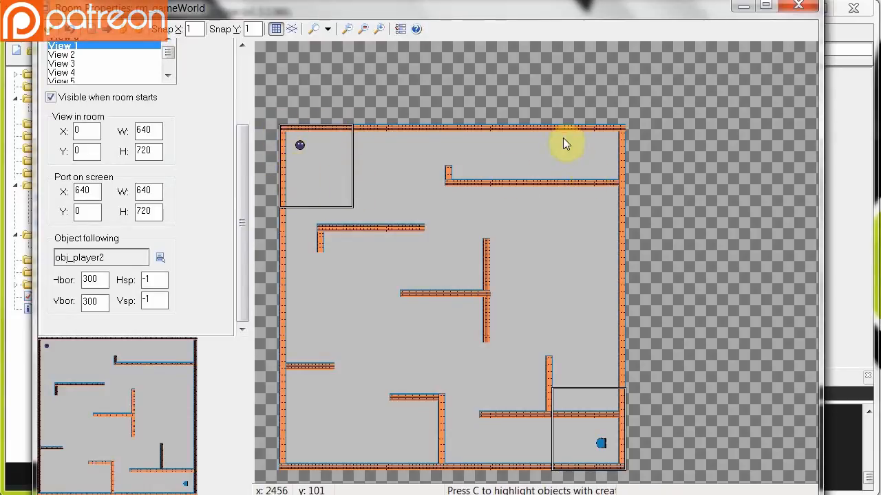
pyautogui.moveTo(510, 168)
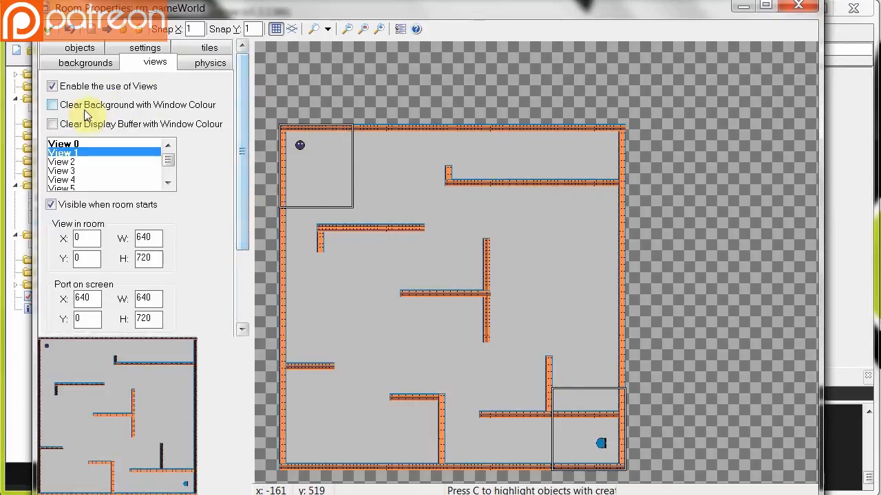
# Save and close the room editor, then run the game to test split screen.
pyautogui.click(62, 143)
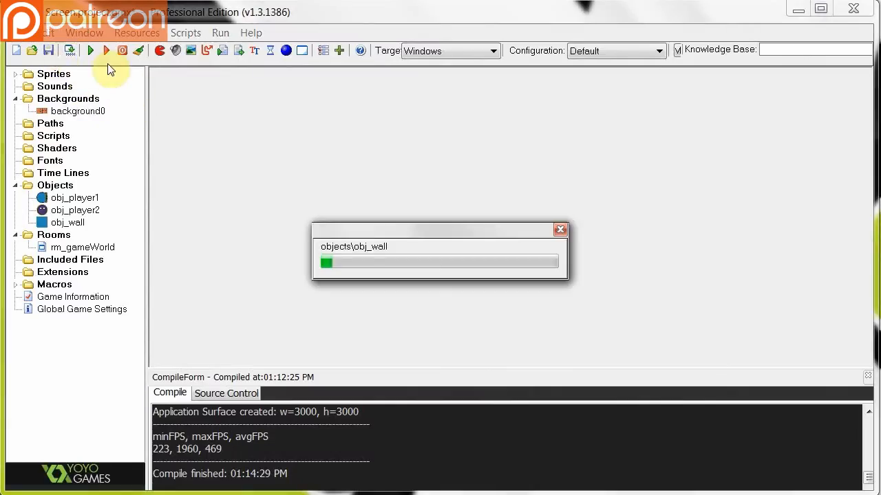
pyautogui.click(91, 50)
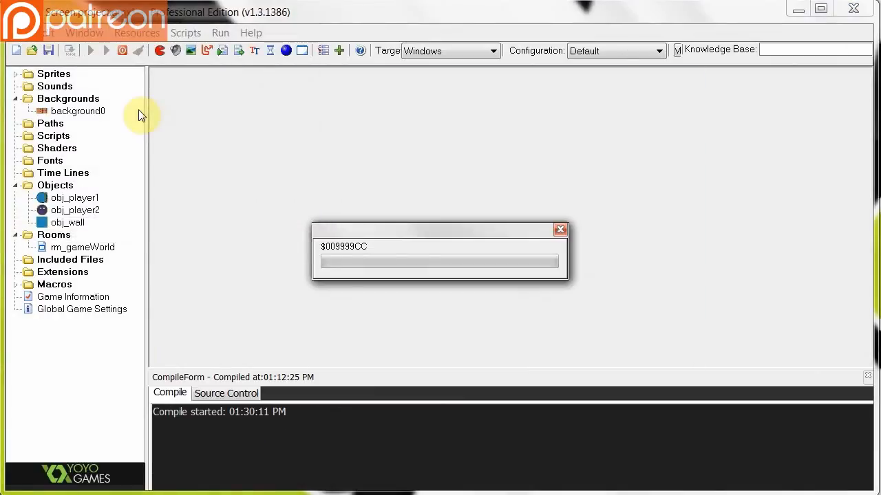